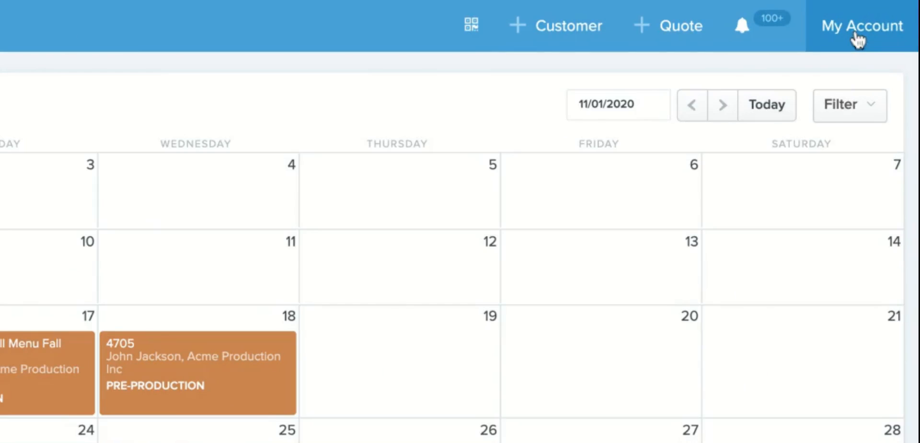
Go from My Account settings to the Import/Export Data page
{"action": "left_click", "coordinate": [860, 26]}
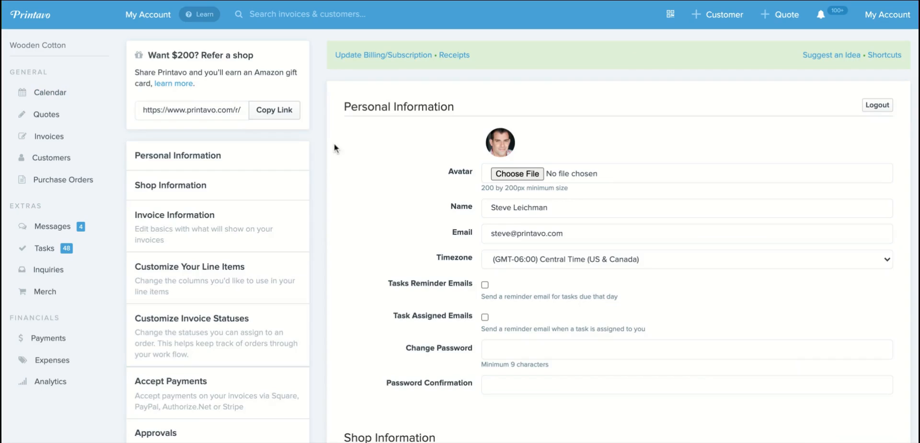
{"action": "scroll", "scroll_direction": "down", "scroll_amount": 3}
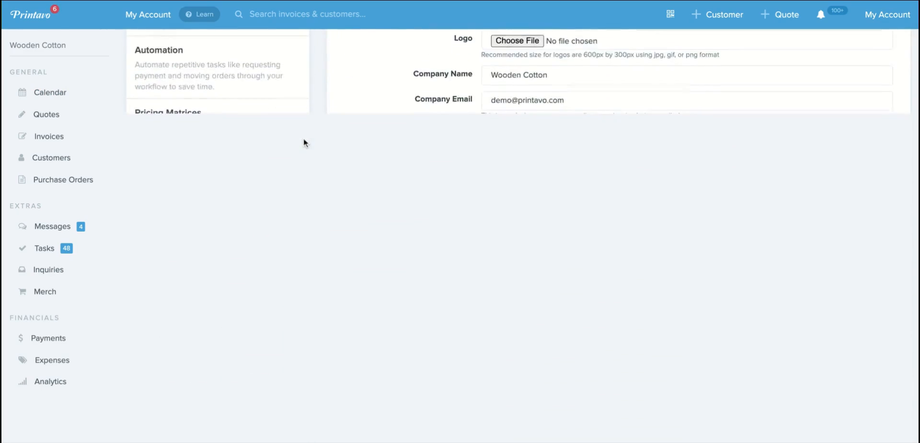
{"action": "scroll", "scroll_direction": "down", "scroll_amount": 3}
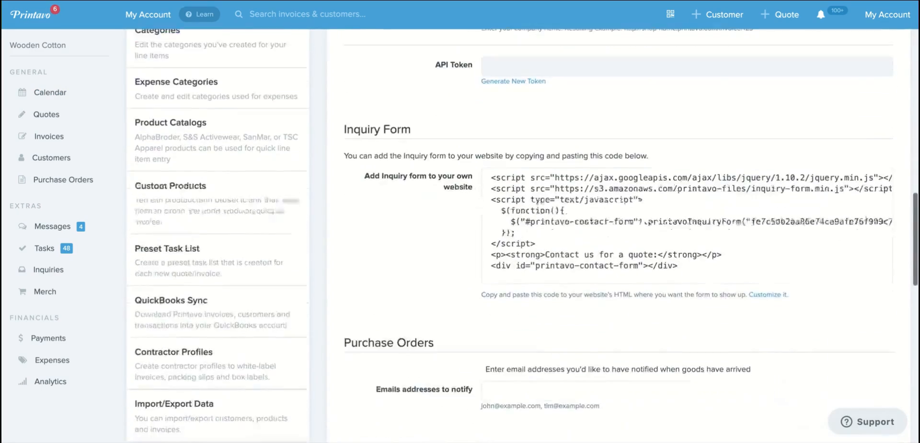
{"action": "scroll", "scroll_direction": "down", "scroll_amount": 3}
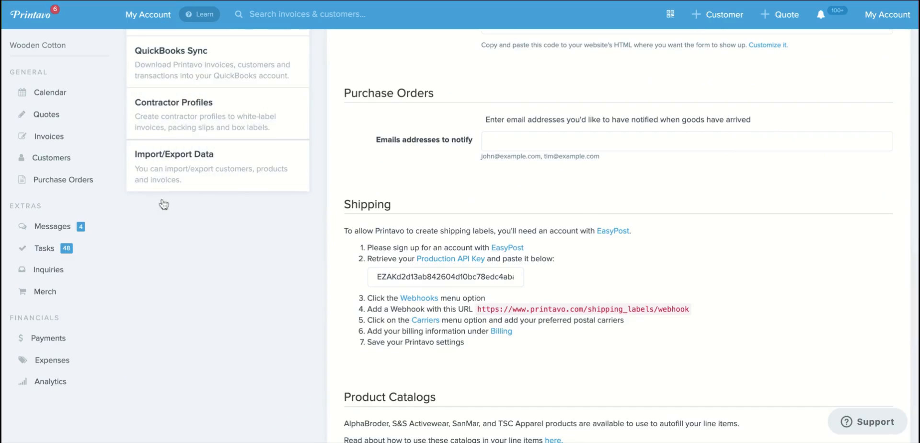
{"action": "left_click", "coordinate": [174, 154]}
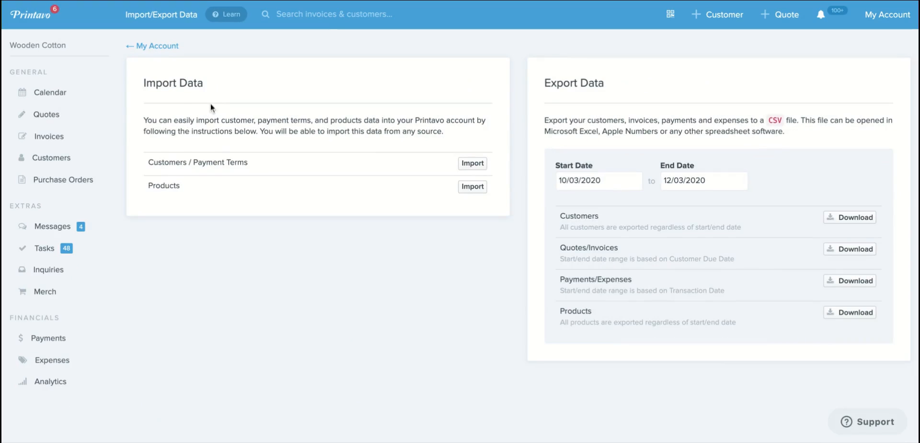
{"action": "double_click", "coordinate": [173, 83]}
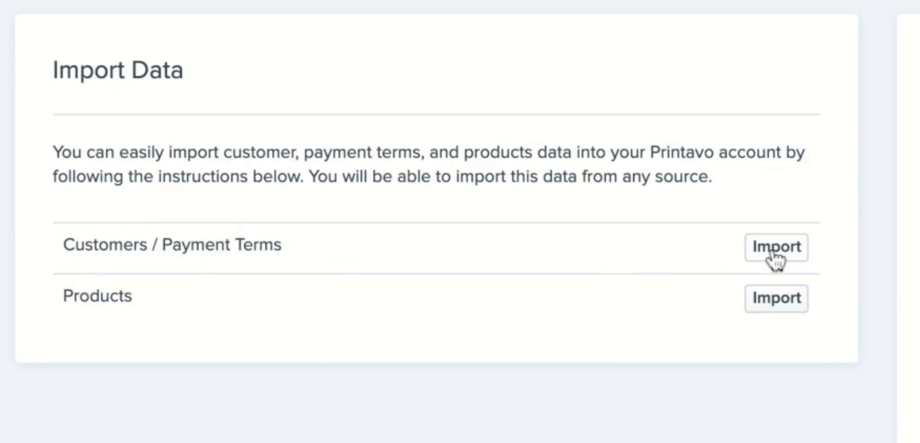
Start the Customers / Payment Terms import to view its QuickBooks Desktop instructions
{"action": "left_click", "coordinate": [776, 246]}
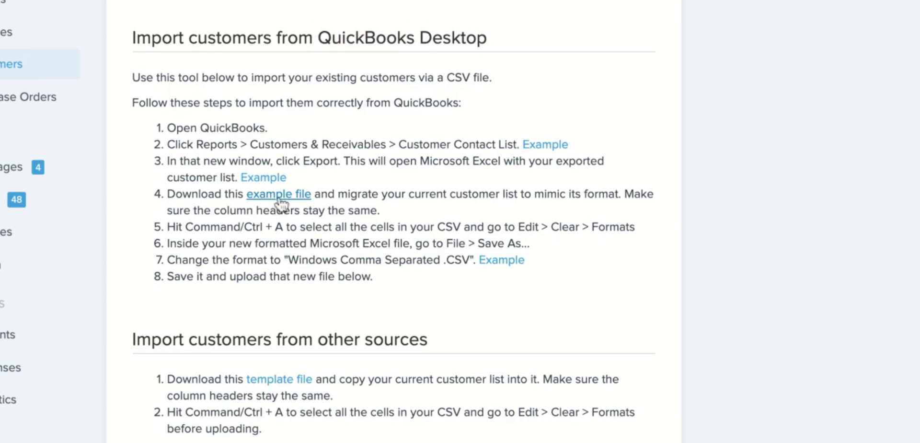
{"action": "mouse_move", "coordinate": [279, 379]}
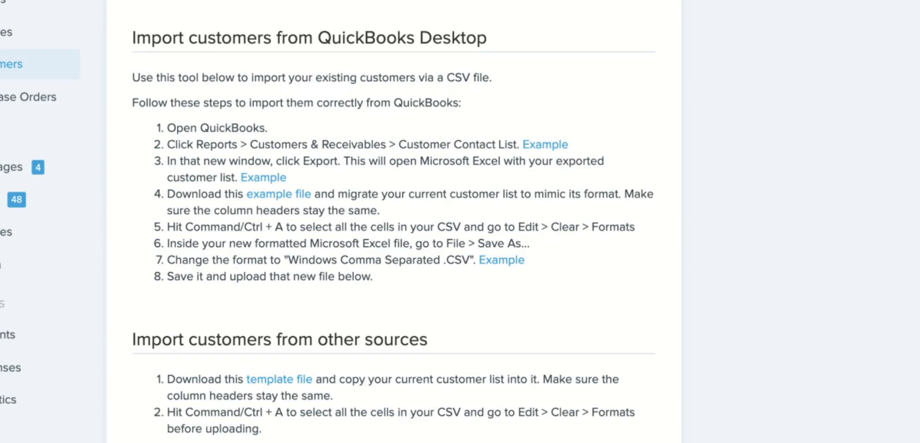
{"action": "mouse_move", "coordinate": [433, 212]}
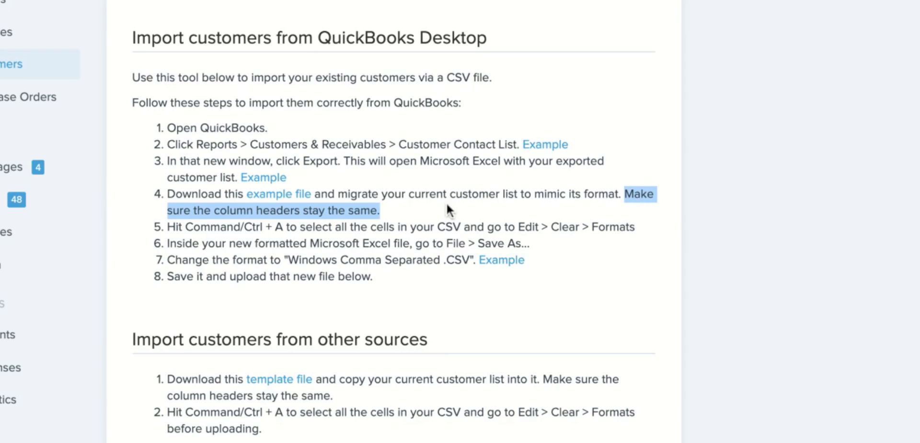
{"action": "mouse_move", "coordinate": [867, 127]}
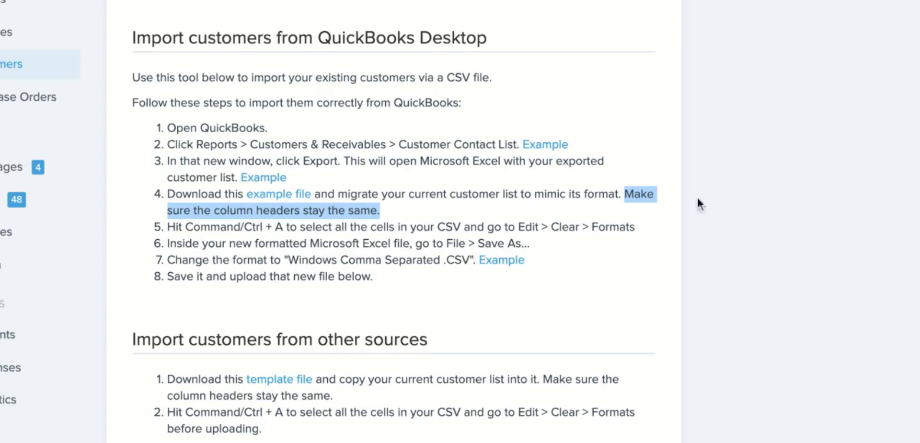
{"action": "mouse_move", "coordinate": [648, 229]}
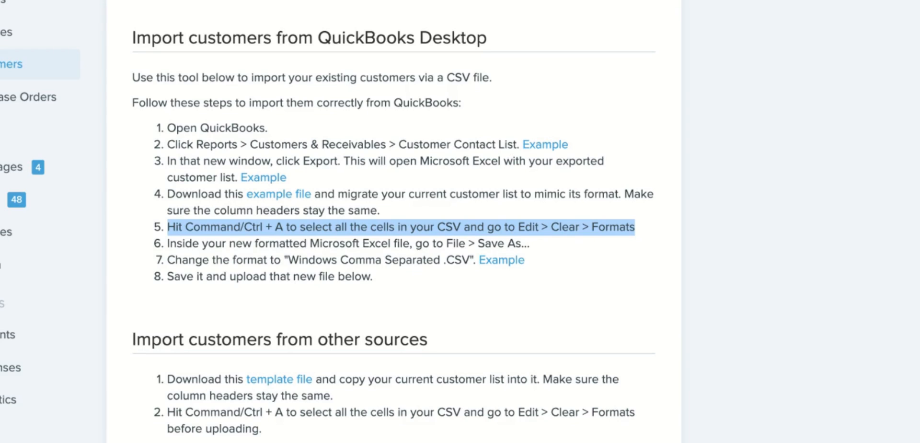
{"action": "scroll", "scroll_direction": "down", "scroll_amount": 3}
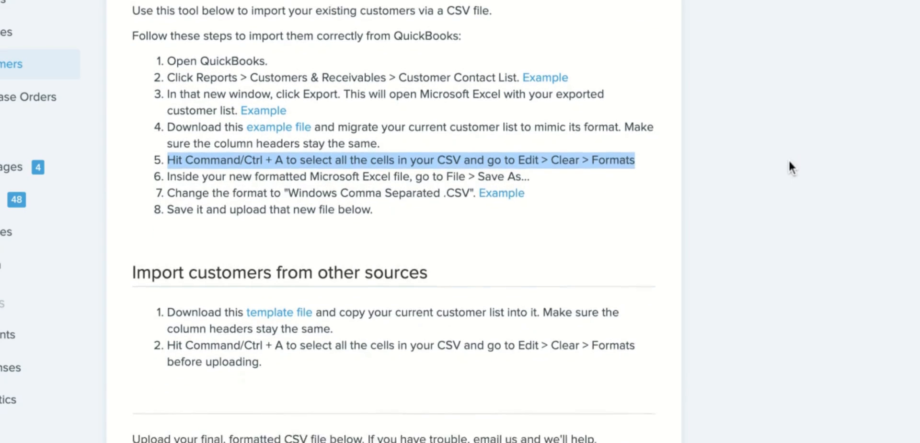
Review the customer CSV upload area, then start the Products import
{"action": "scroll", "scroll_direction": "down", "scroll_amount": 3}
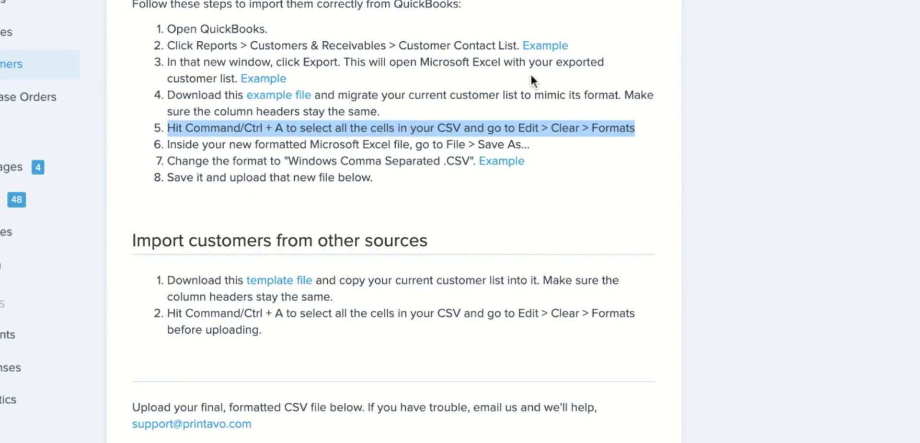
{"action": "mouse_move", "coordinate": [625, 175]}
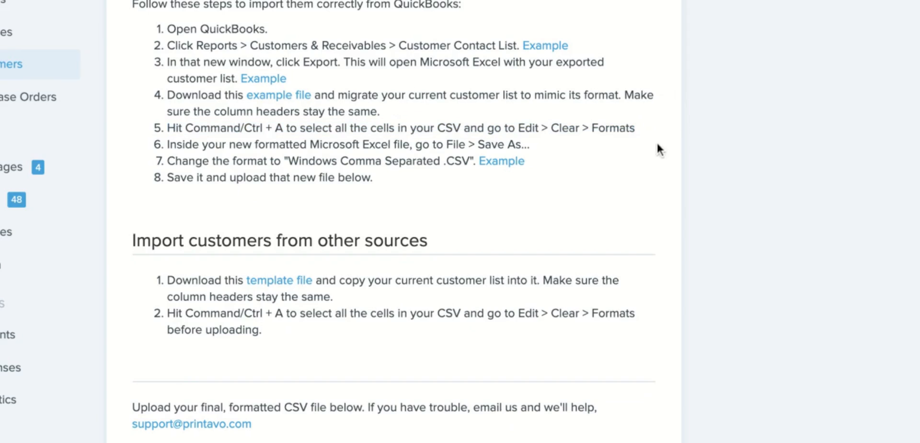
{"action": "scroll", "scroll_direction": "down", "scroll_amount": 3}
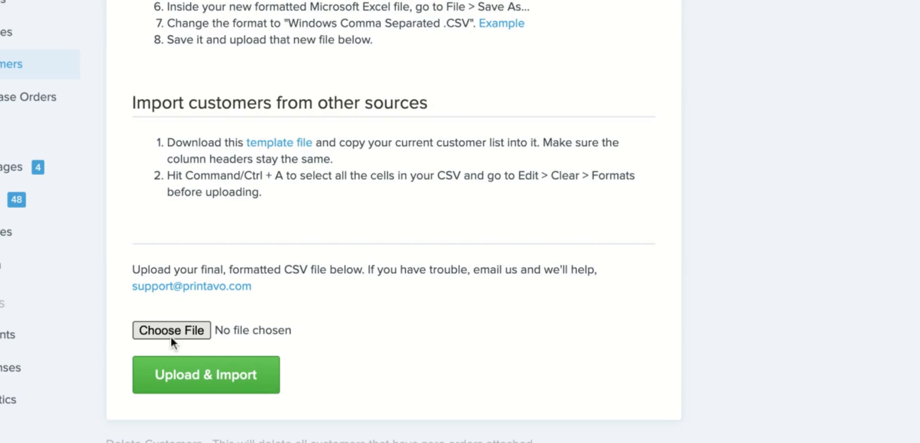
{"action": "mouse_move", "coordinate": [439, 265]}
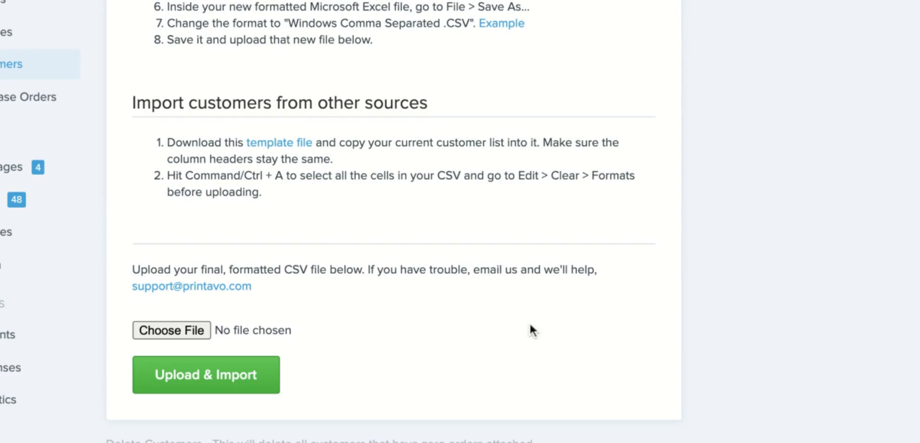
{"action": "scroll", "scroll_direction": "up", "scroll_amount": 3}
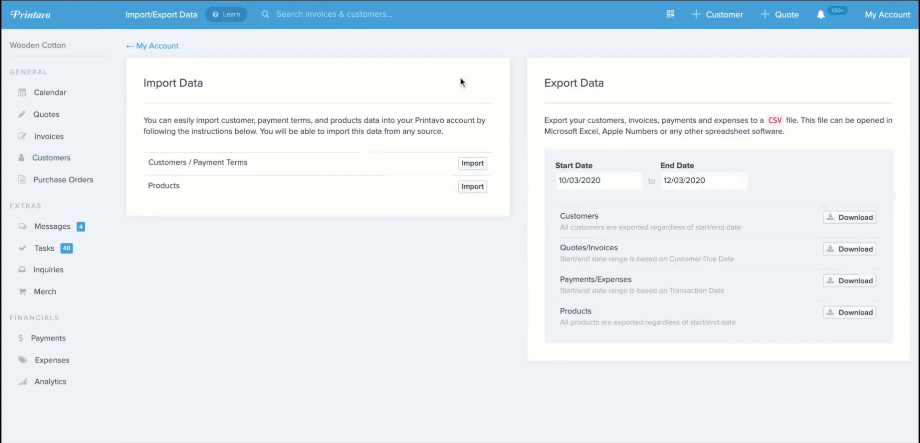
{"action": "mouse_move", "coordinate": [472, 186]}
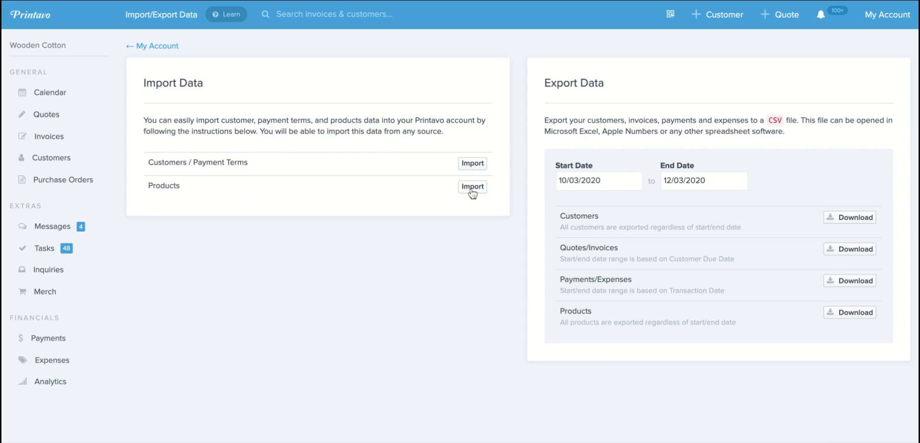
{"action": "left_click", "coordinate": [472, 186]}
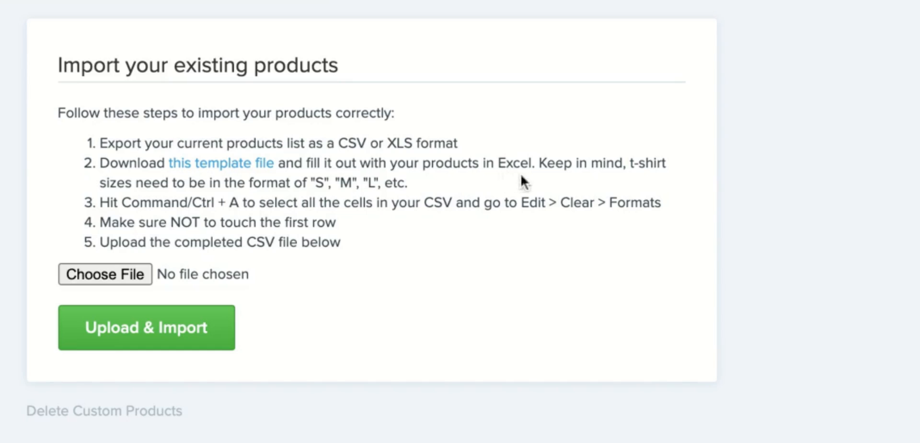
{"action": "mouse_move", "coordinate": [528, 218]}
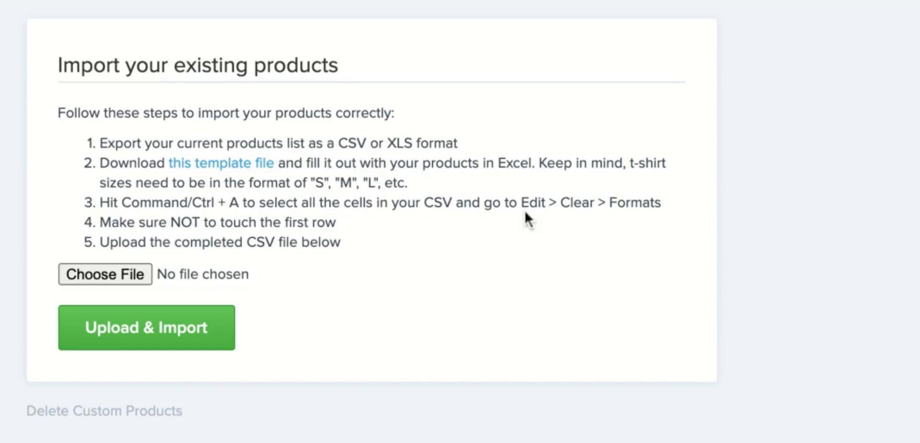
Highlight the warning not to touch the template's first row
{"action": "left_click_drag", "start_coordinate": [100, 223], "coordinate": [336, 223]}
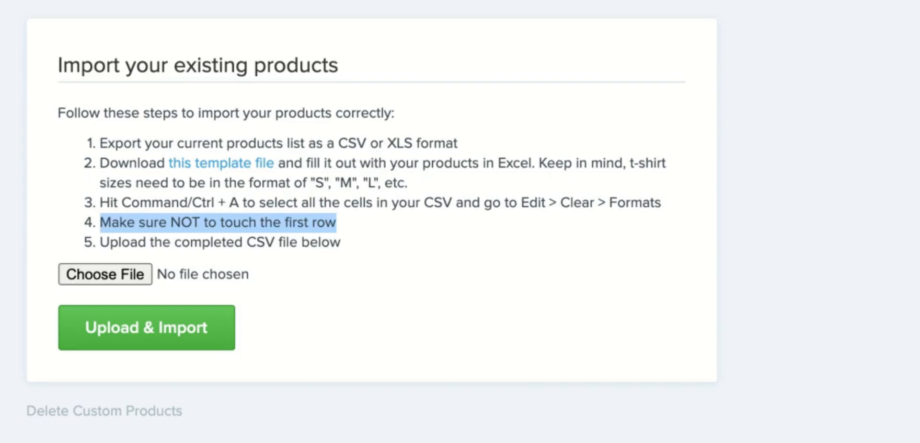
{"action": "mouse_move", "coordinate": [666, 210]}
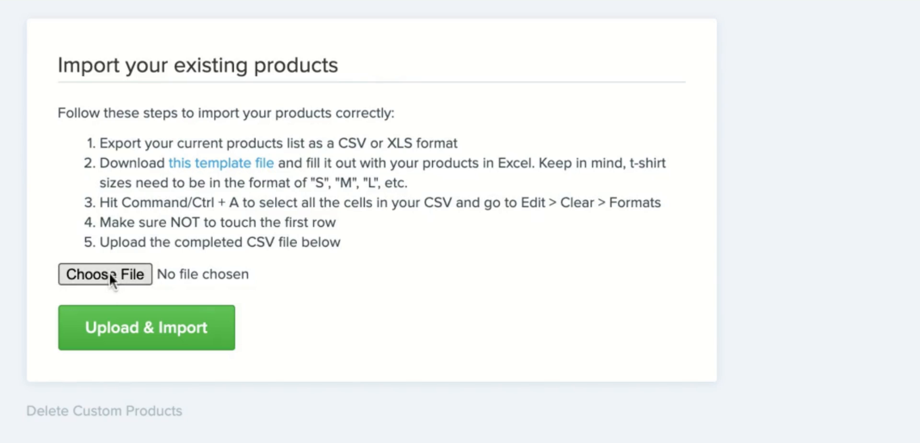
{"action": "mouse_move", "coordinate": [492, 360]}
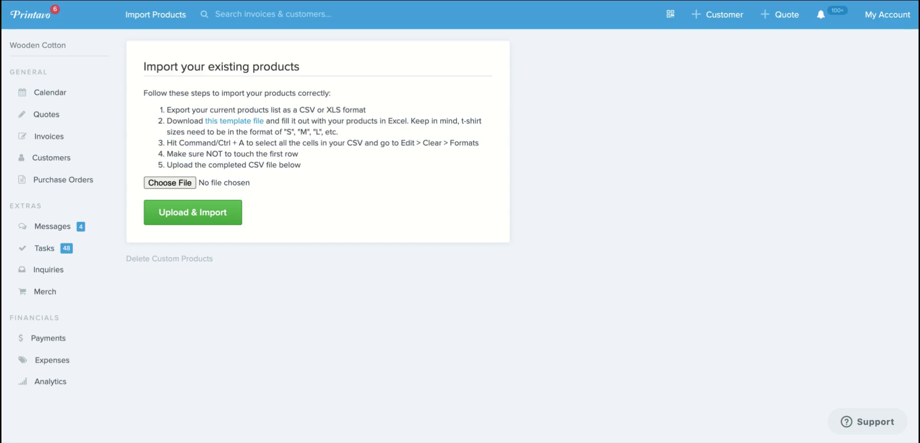
{"action": "mouse_move", "coordinate": [680, 110]}
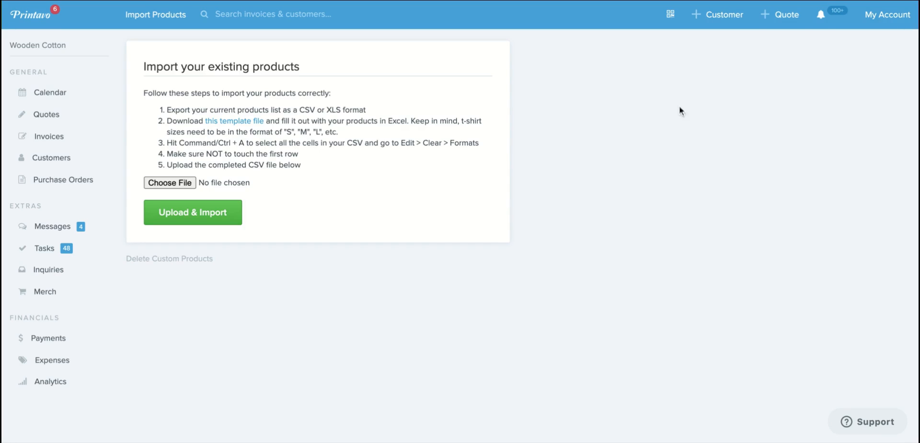